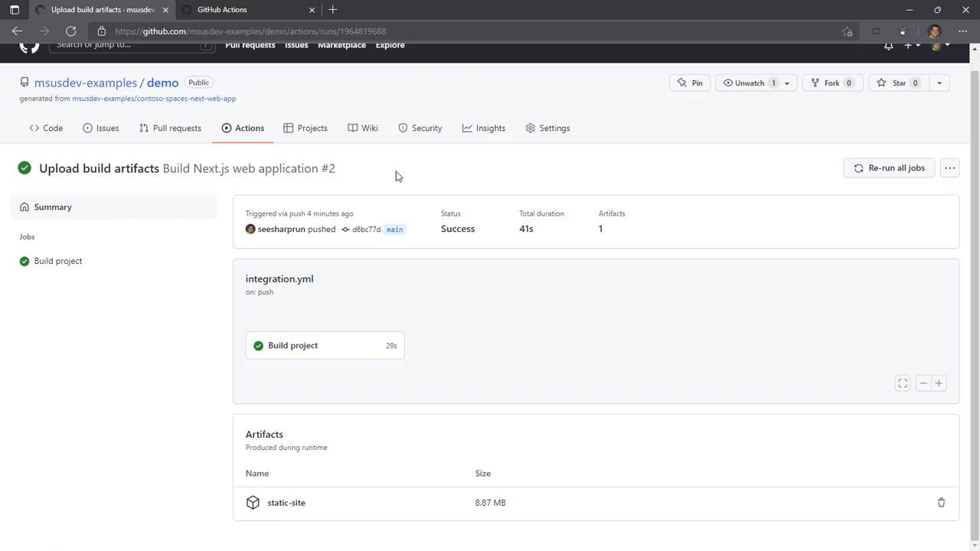
mouse_move(309, 346)
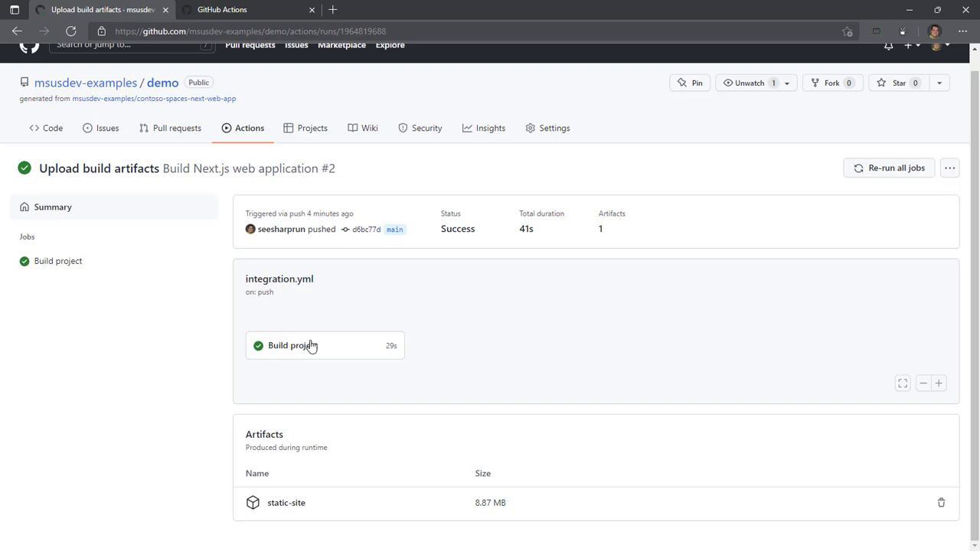
mouse_move(307, 351)
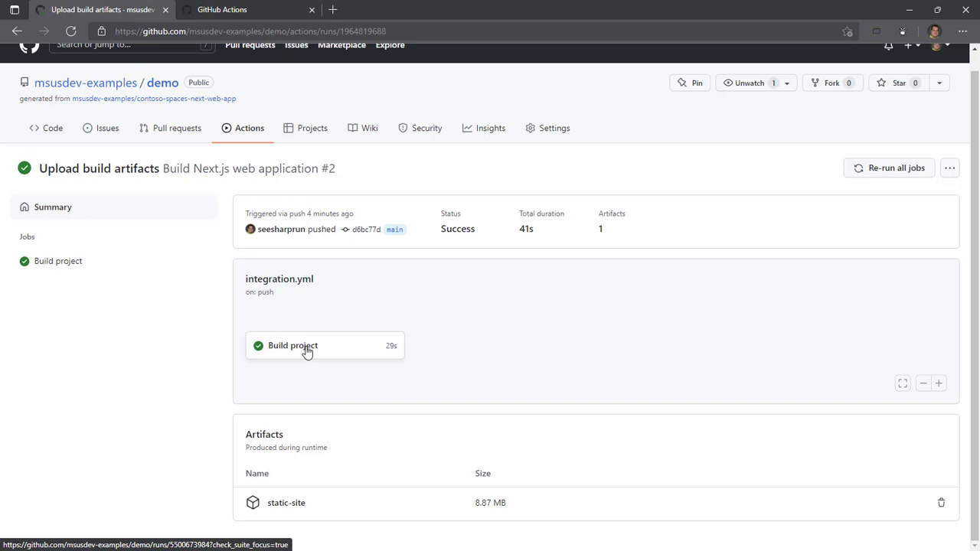
mouse_move(288, 493)
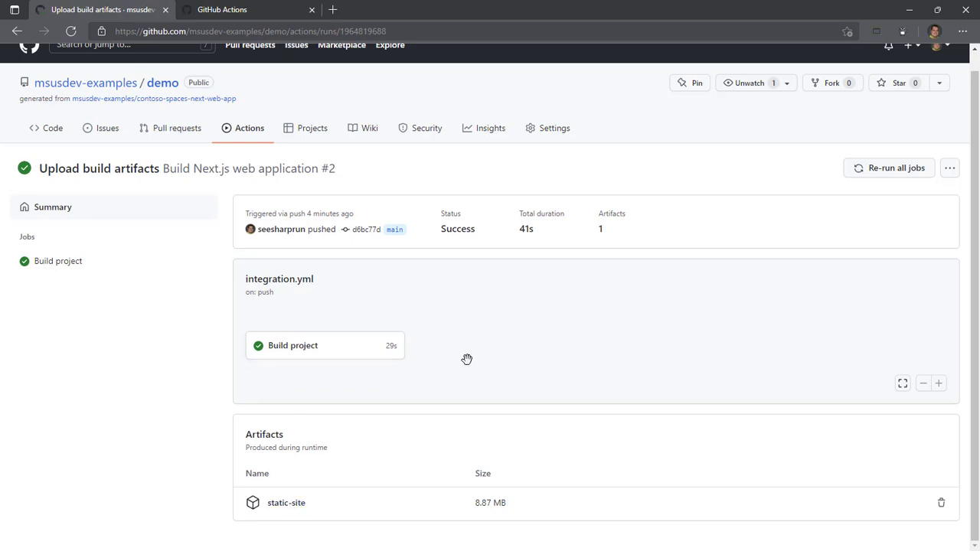
mouse_move(284, 502)
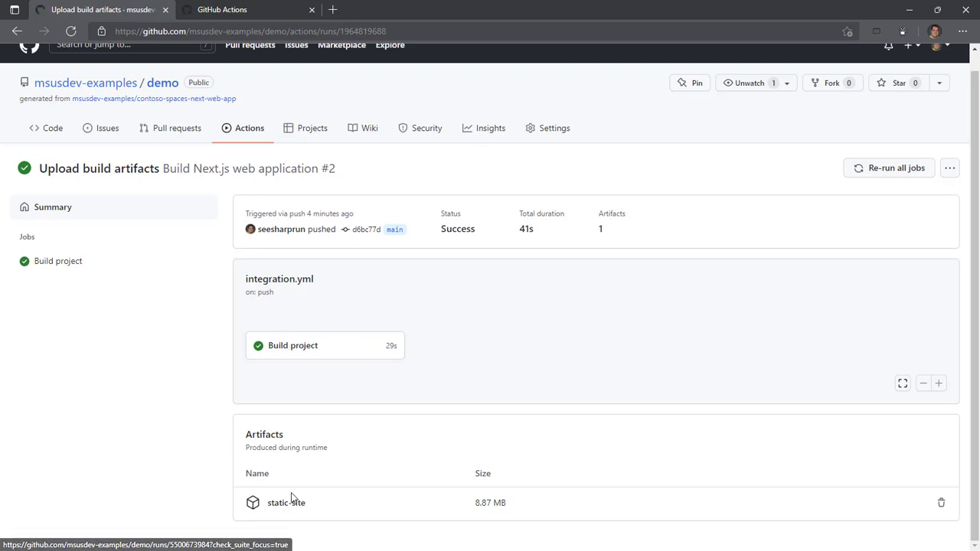
mouse_move(287, 356)
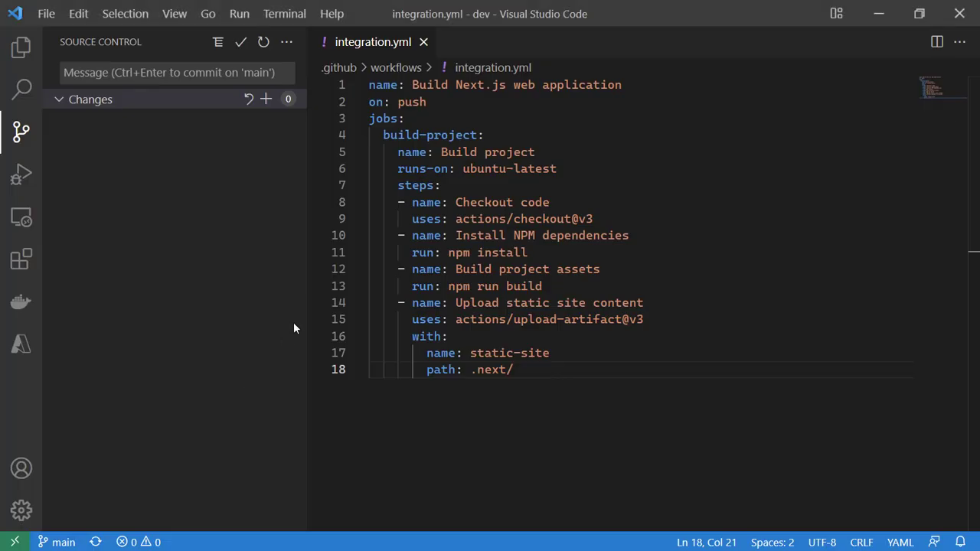
Step: Start a release-project job named Release project running on ubuntu-latest
left_click(514, 369)
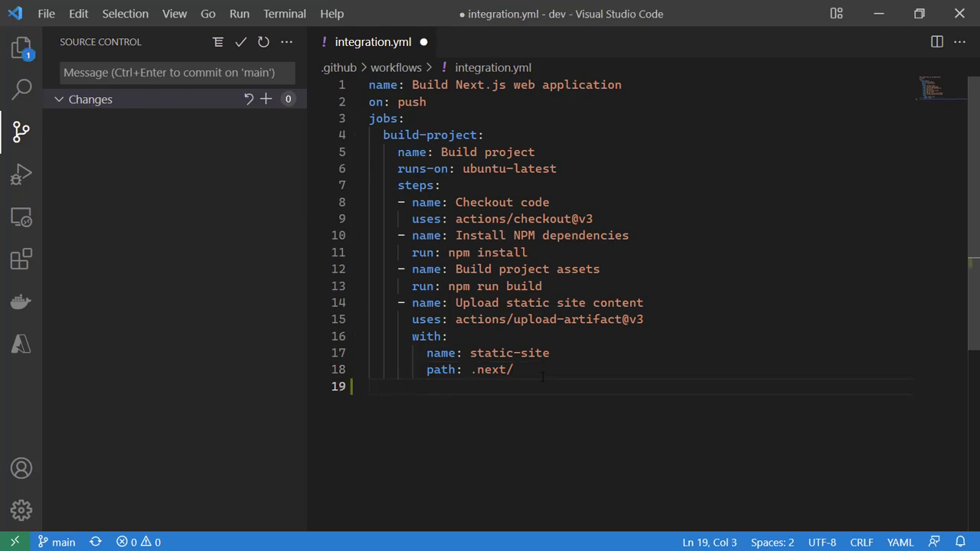
type("release-project:")
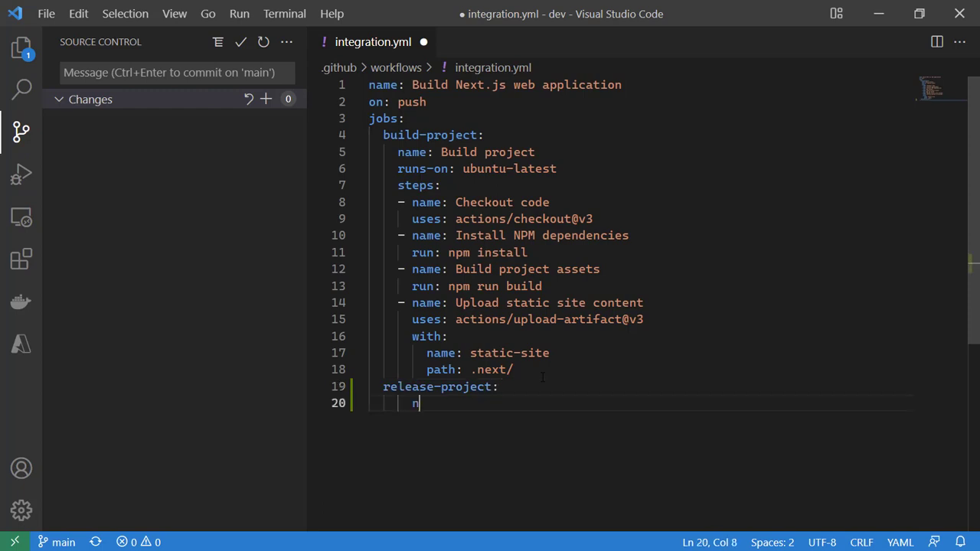
type("ame:")
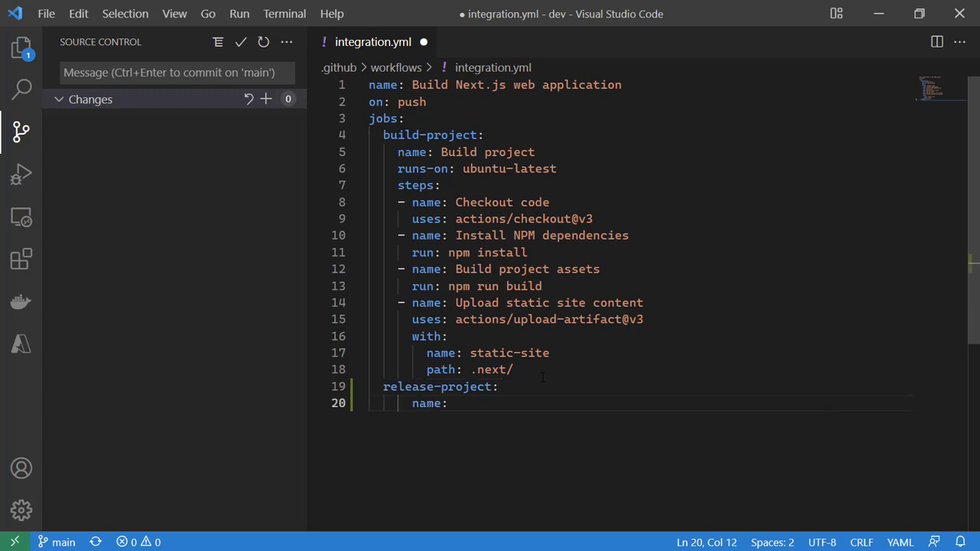
type("Release project")
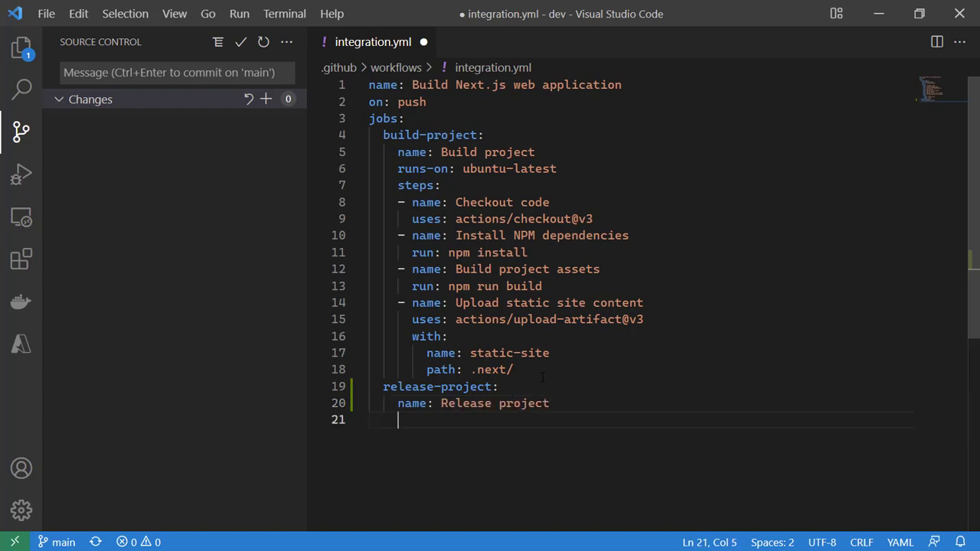
type("runs-on")
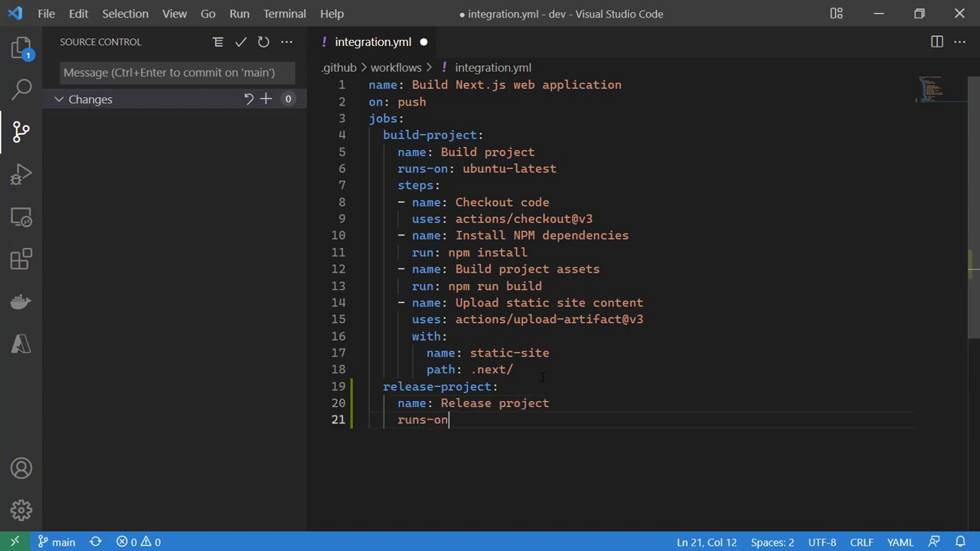
type(": ubuntu-latest")
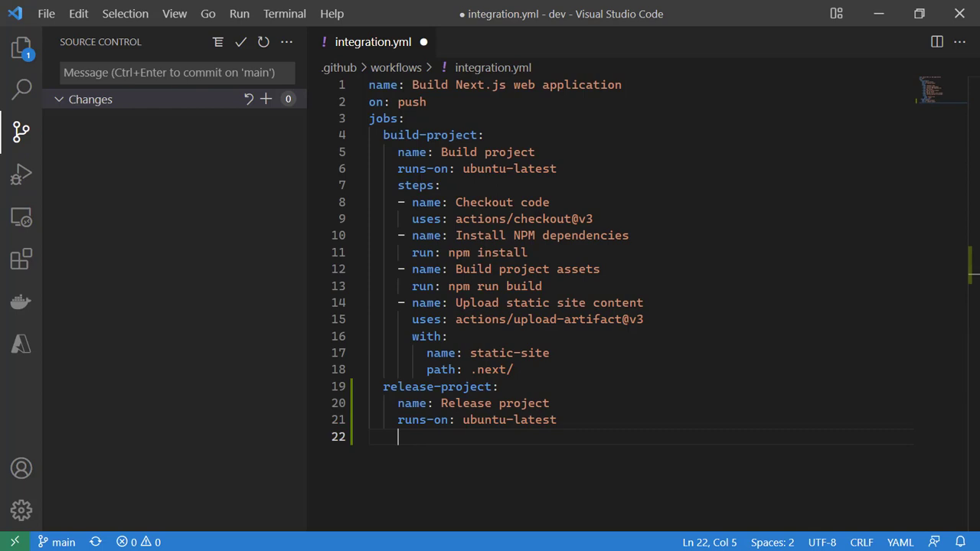
Step: Make the job need build-project and begin its steps list
type("n")
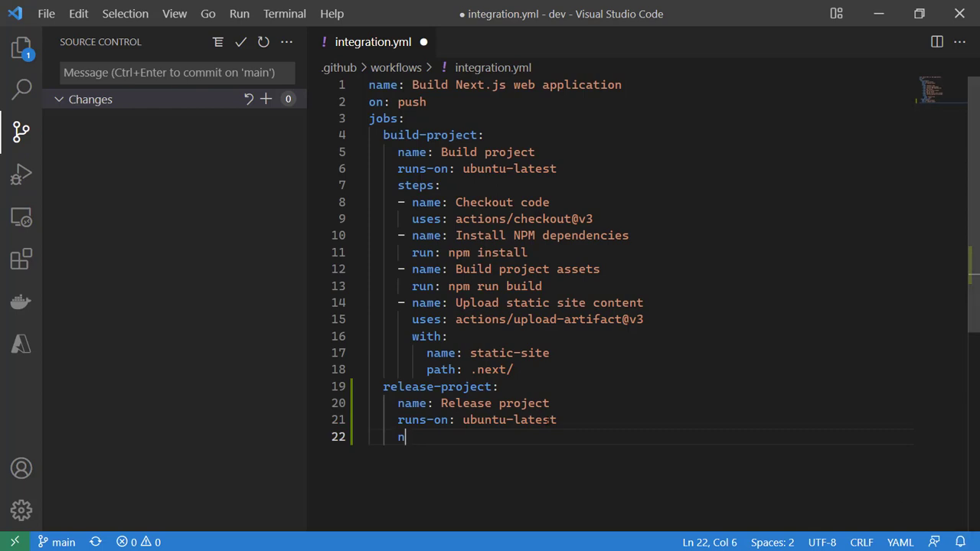
type("eded")
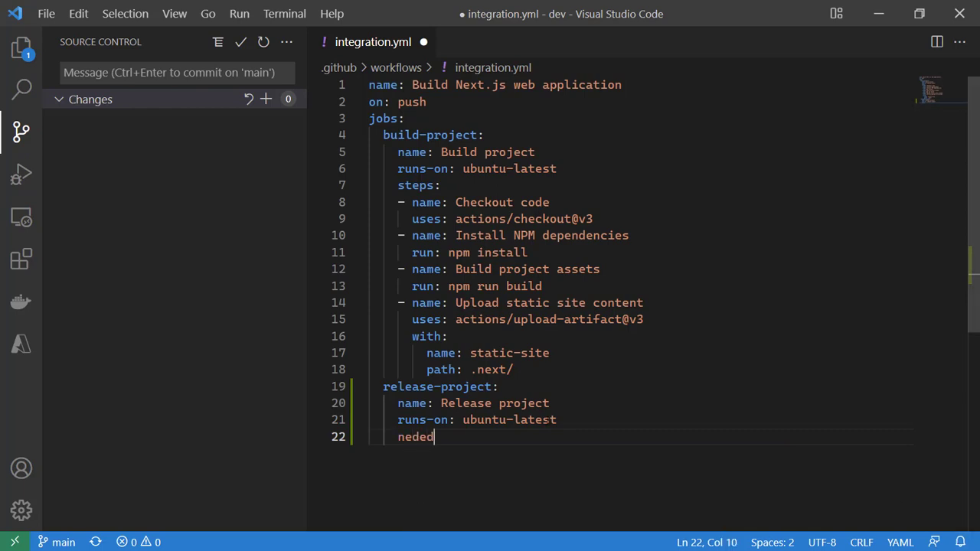
type("needs:")
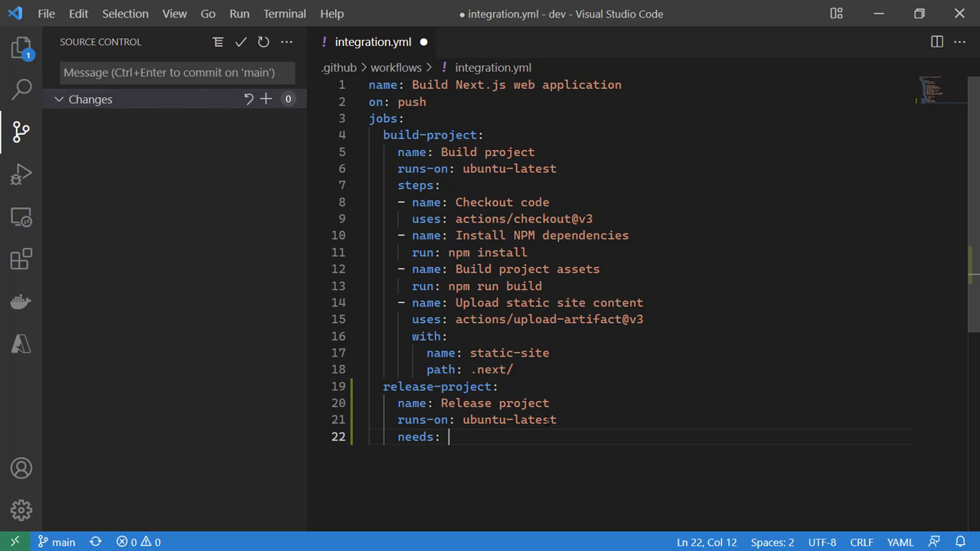
type("build-project")
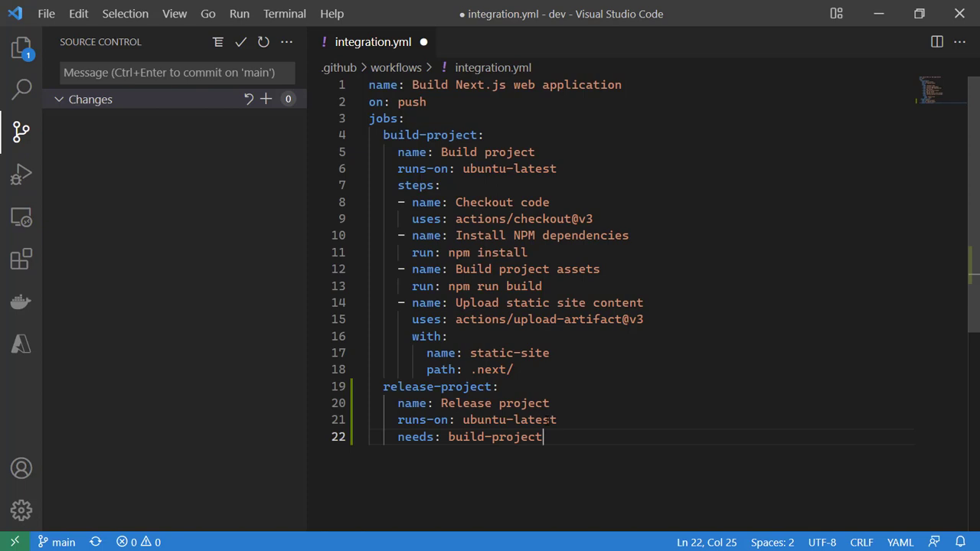
type("steps:")
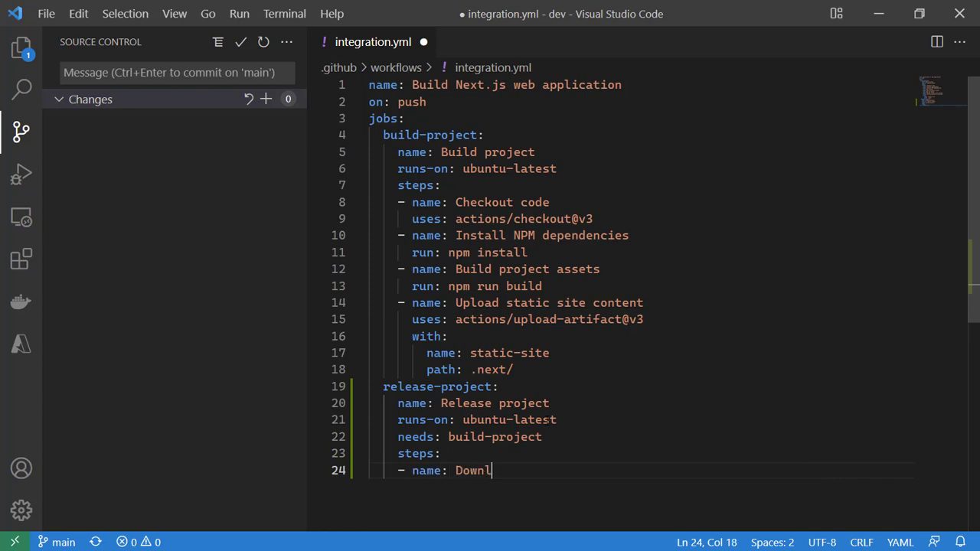
Step: Name the first step Download artifact and begin its uses: line
type("oad")
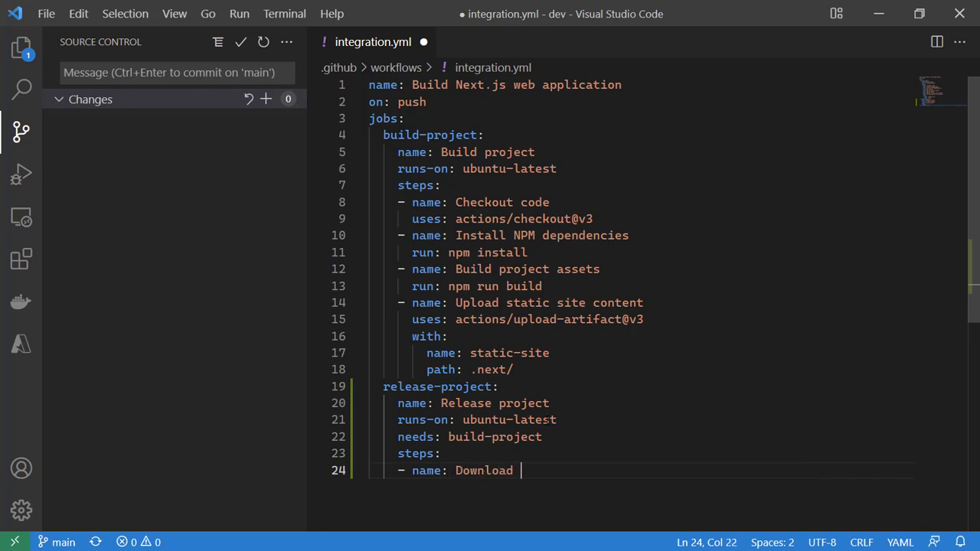
type("artifact")
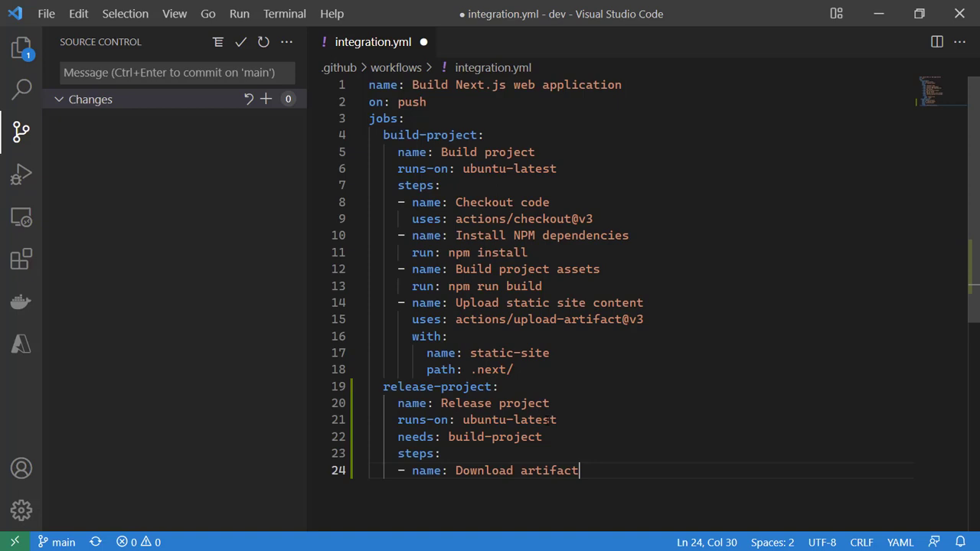
key("Enter")
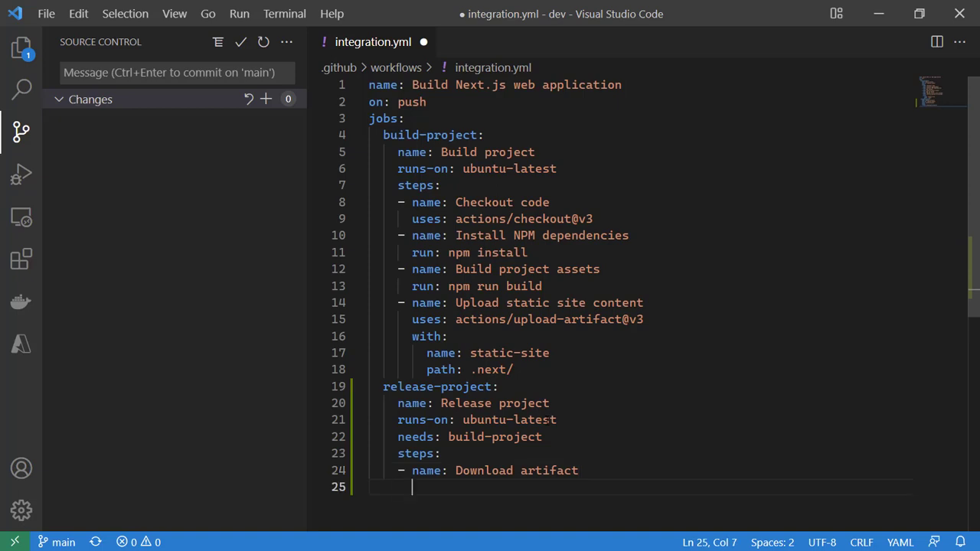
type("uses:")
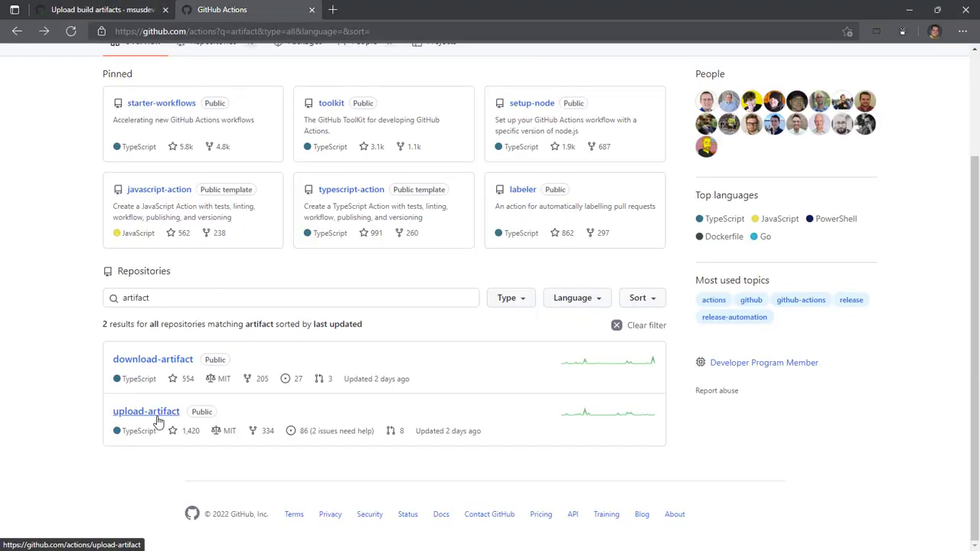
Step: View the download-artifact README's single-artifact example and select its action reference
left_click(154, 358)
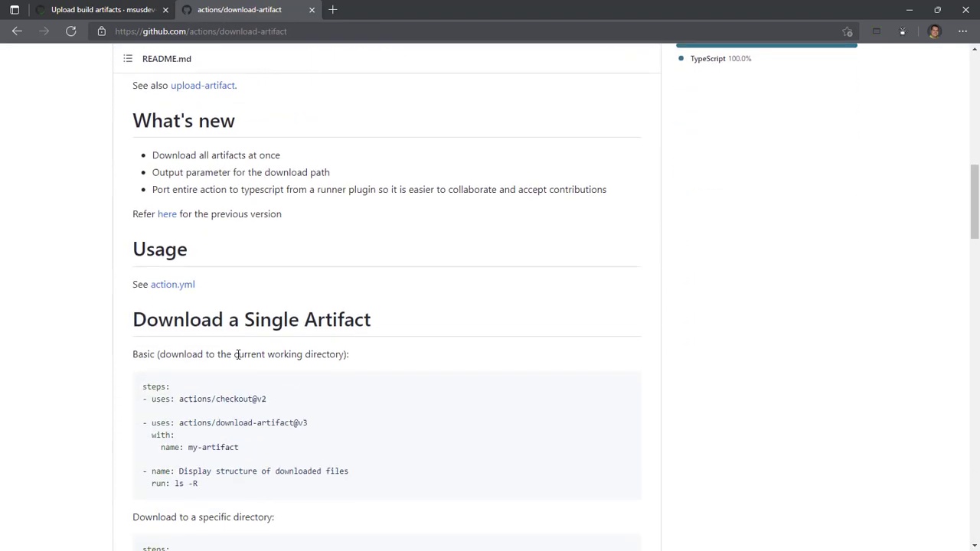
scroll("down", 3)
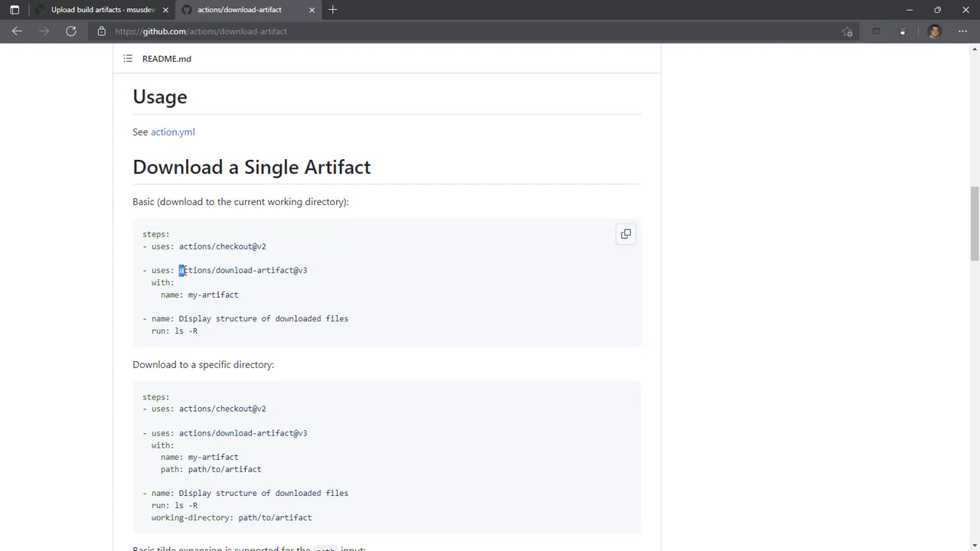
double_click(242, 269)
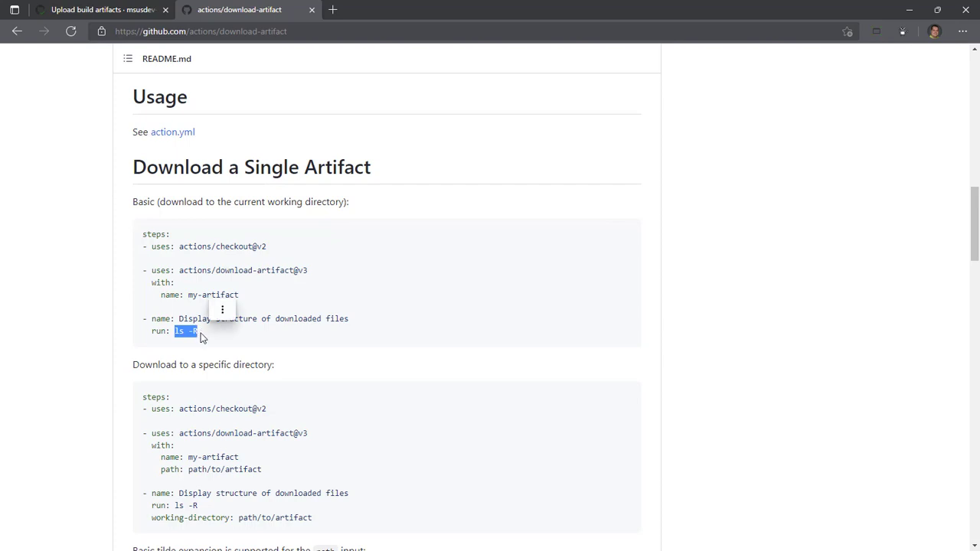
mouse_move(111, 396)
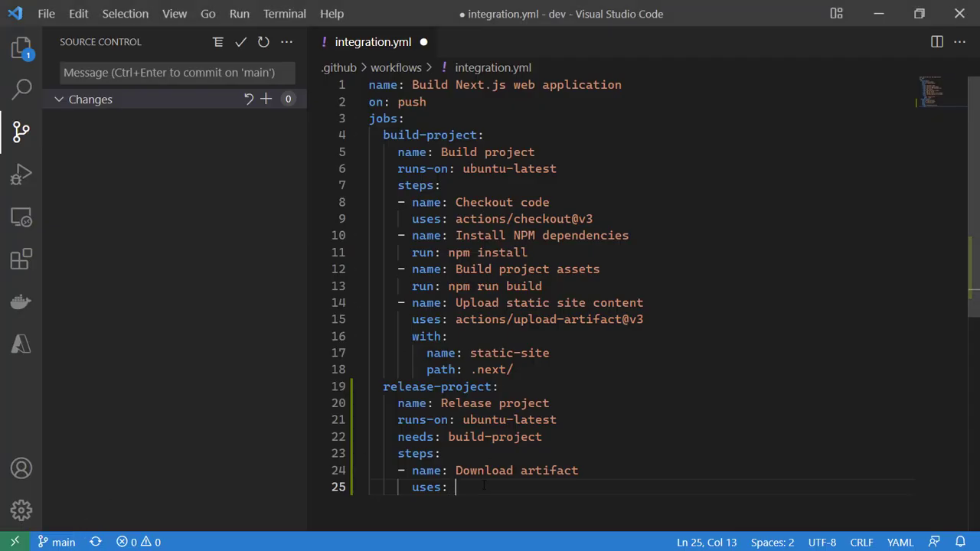
Step: Use actions/download-artifact@v3 with name static-site, then add a Test step running ls -R
type("actions/download-artifact@v3")
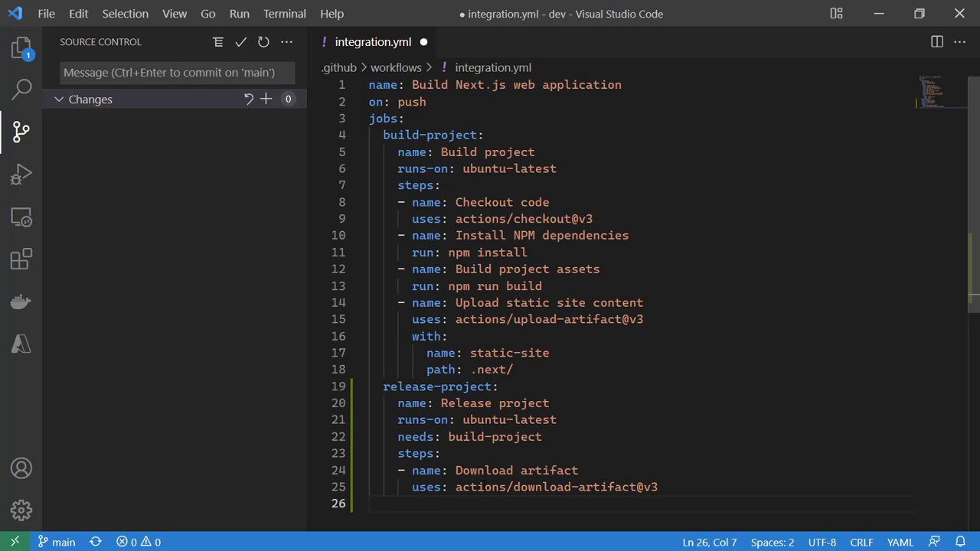
type("with:")
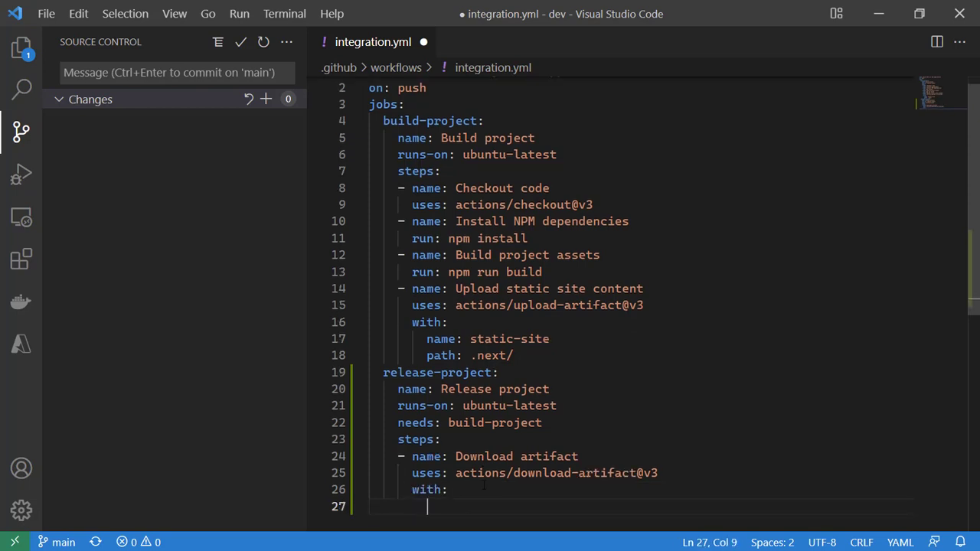
type("name: static-site")
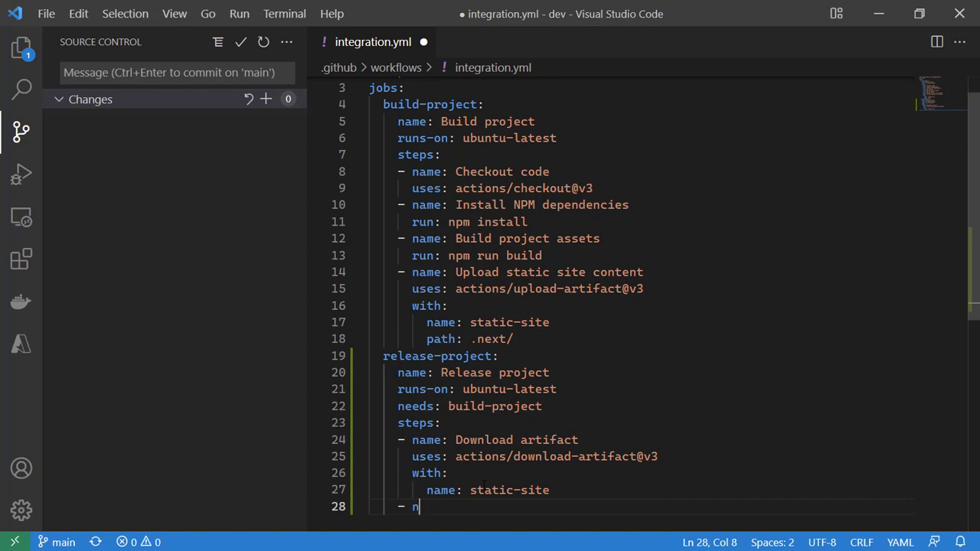
type("ame: Test artifact download")
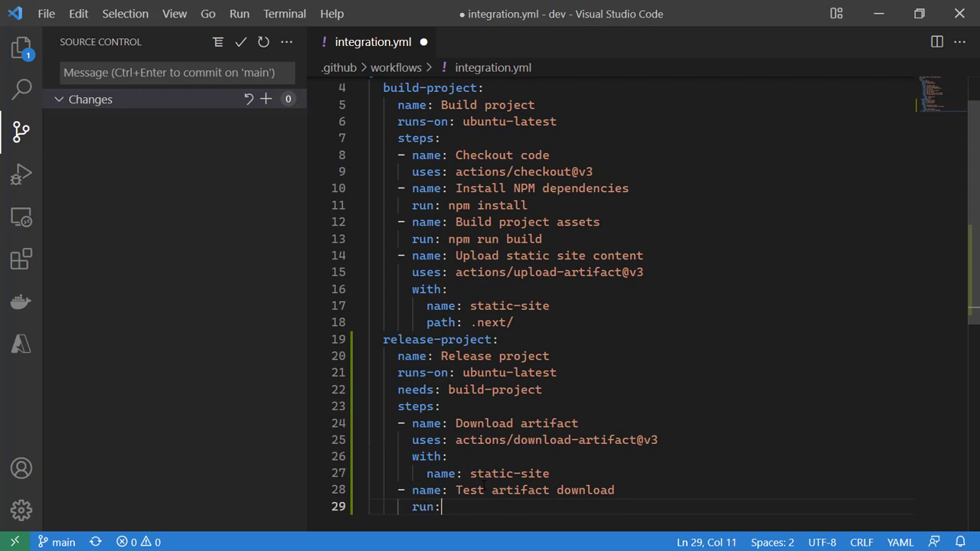
type("ls -R")
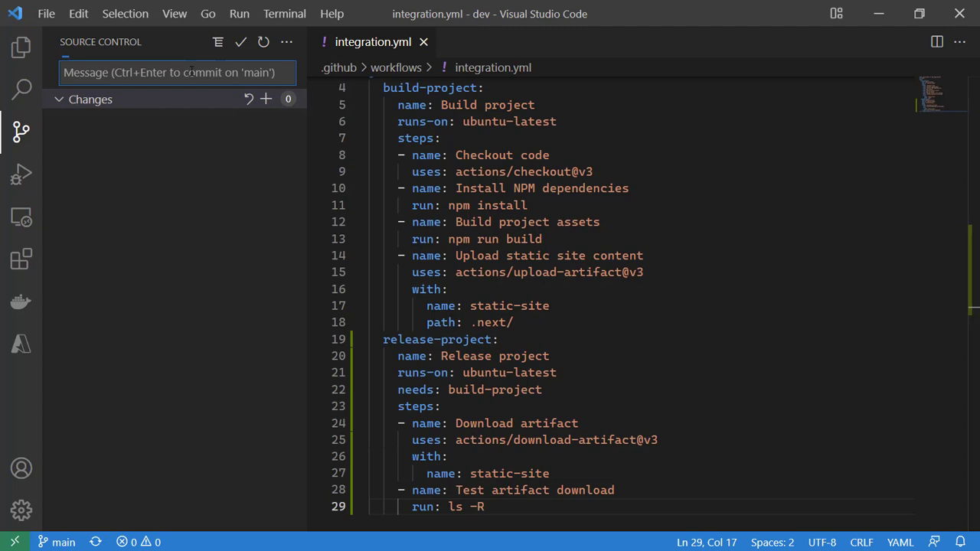
Step: Commit the workflow change with message Implement artifact download
type("Implement artifact download")
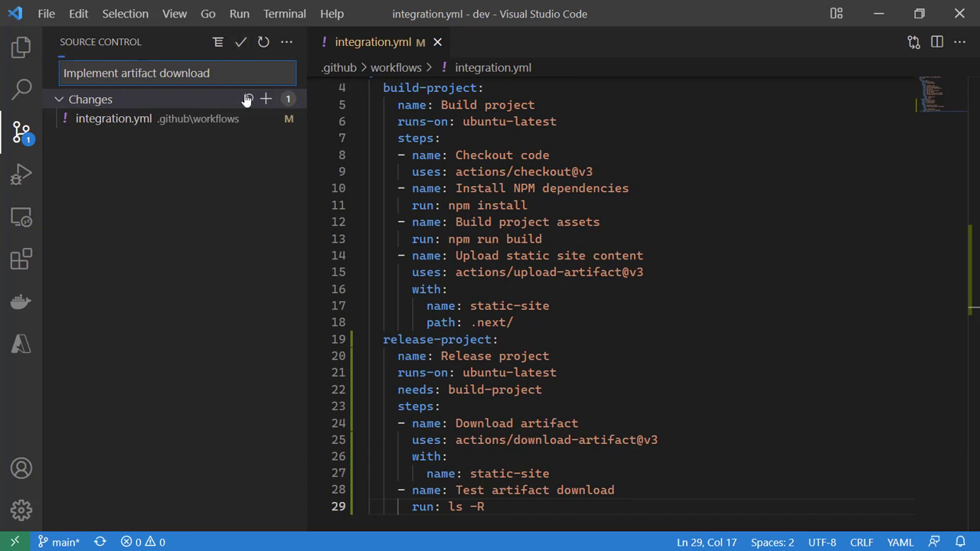
left_click(241, 43)
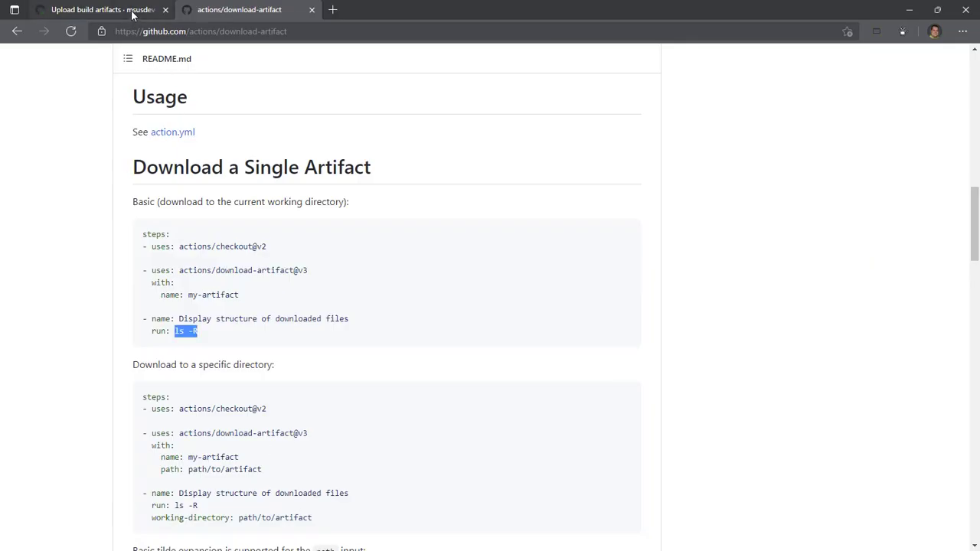
Step: View the running Implement artifact download run #3 and its Build project job's steps
left_click(92, 10)
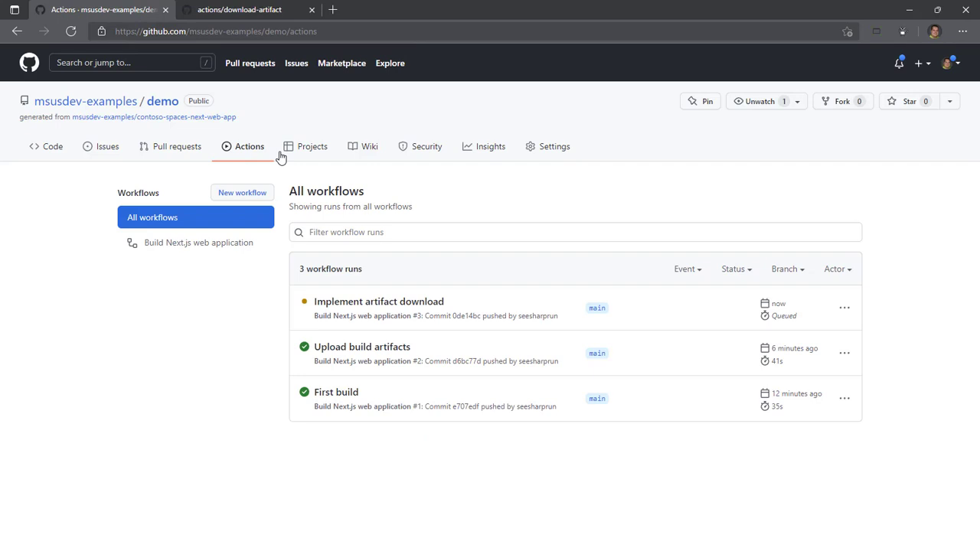
left_click(380, 301)
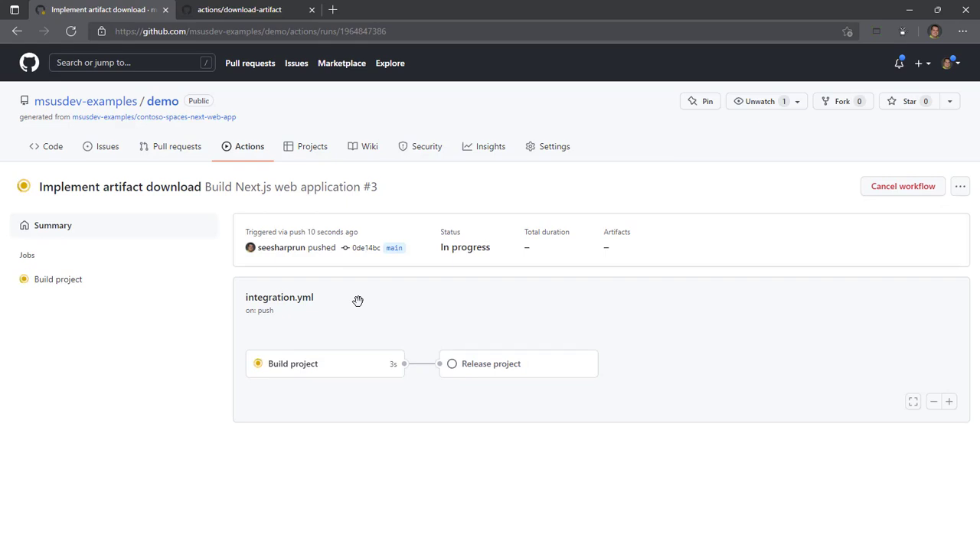
mouse_move(307, 369)
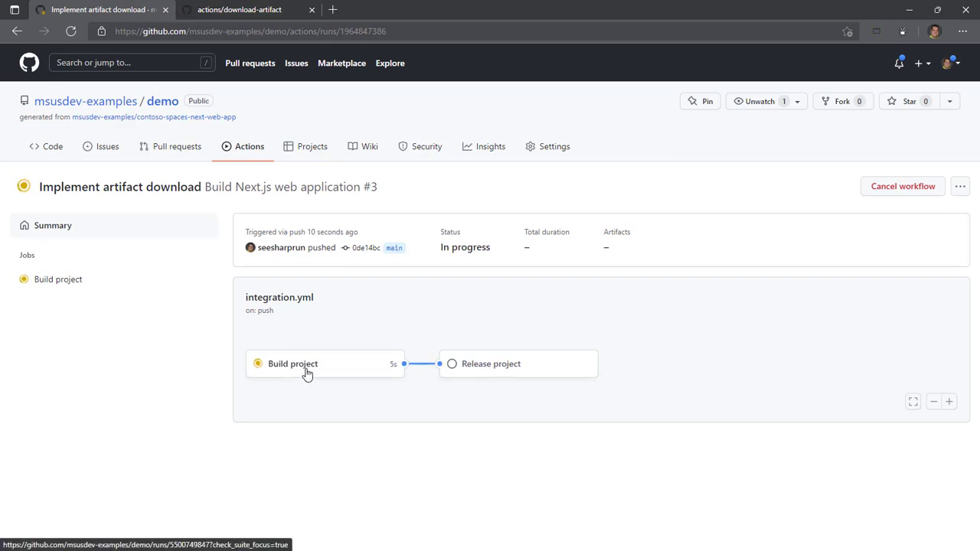
mouse_move(410, 365)
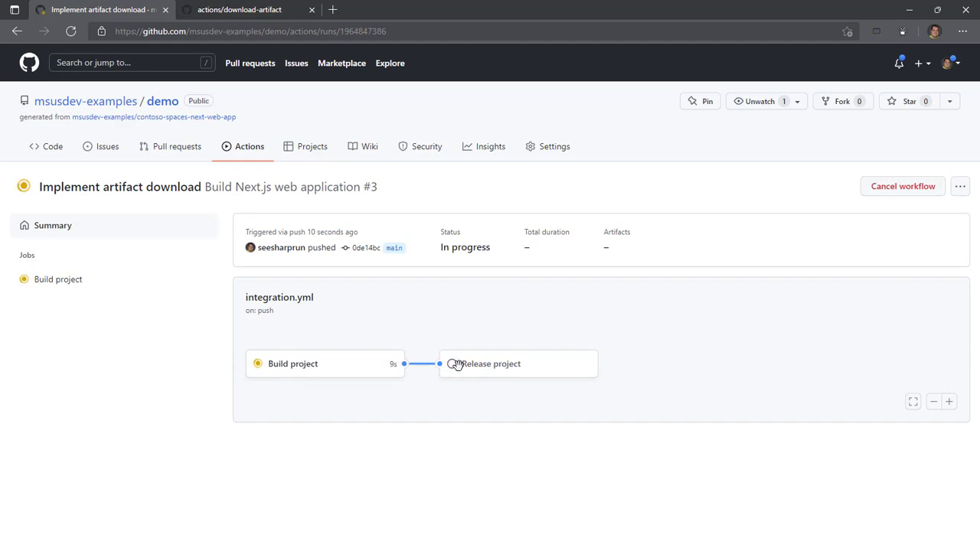
mouse_move(473, 365)
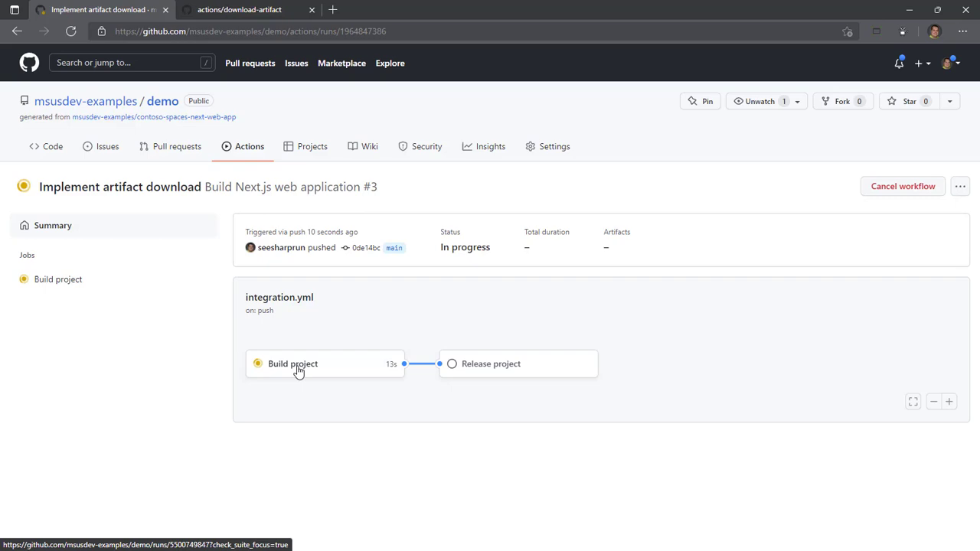
left_click(293, 365)
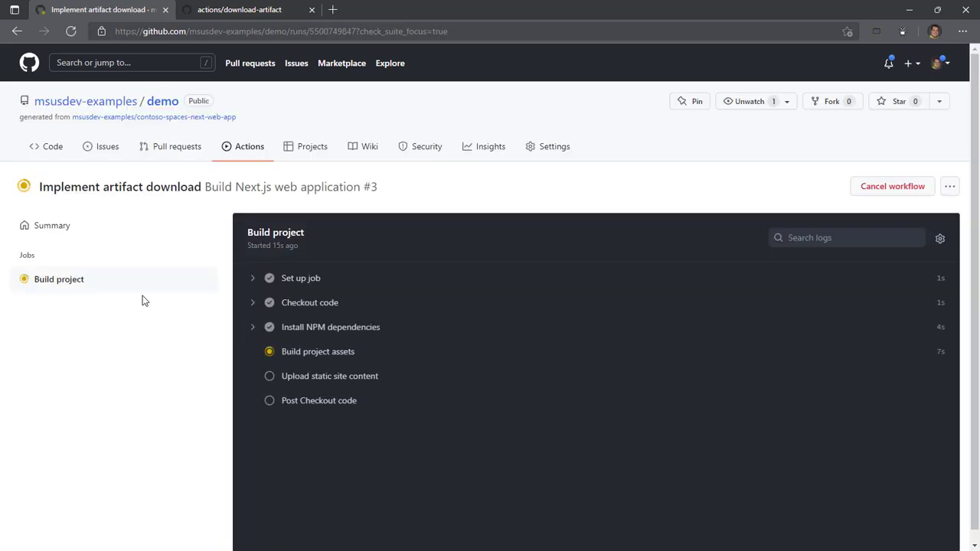
Step: Watch Build project finish, return to the run summary and select the queued Release project job
scroll("down", 3)
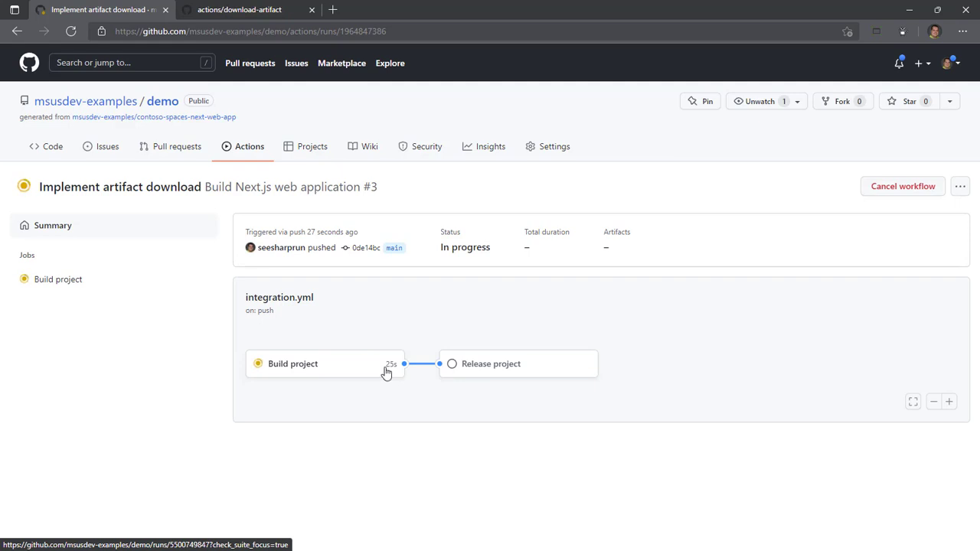
mouse_move(343, 376)
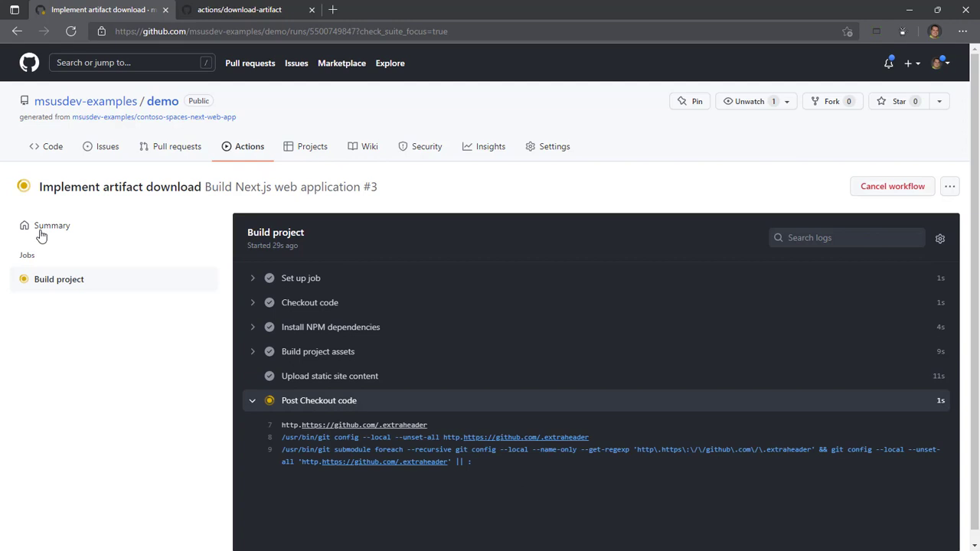
left_click(52, 225)
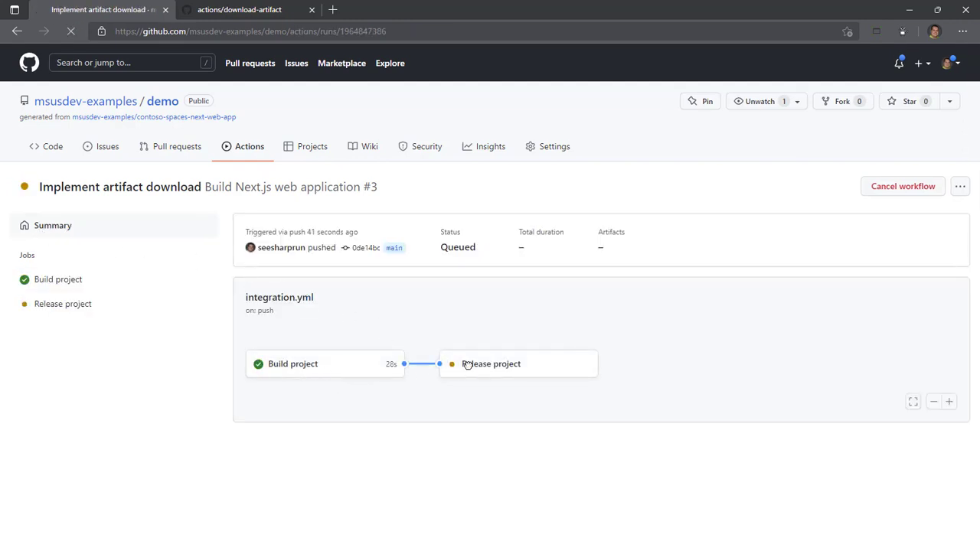
left_click(490, 365)
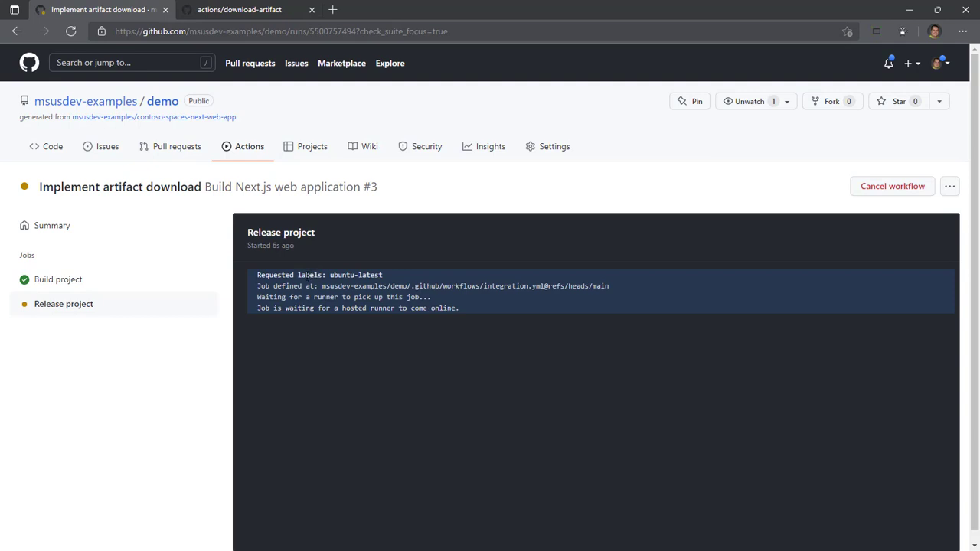
mouse_move(65, 303)
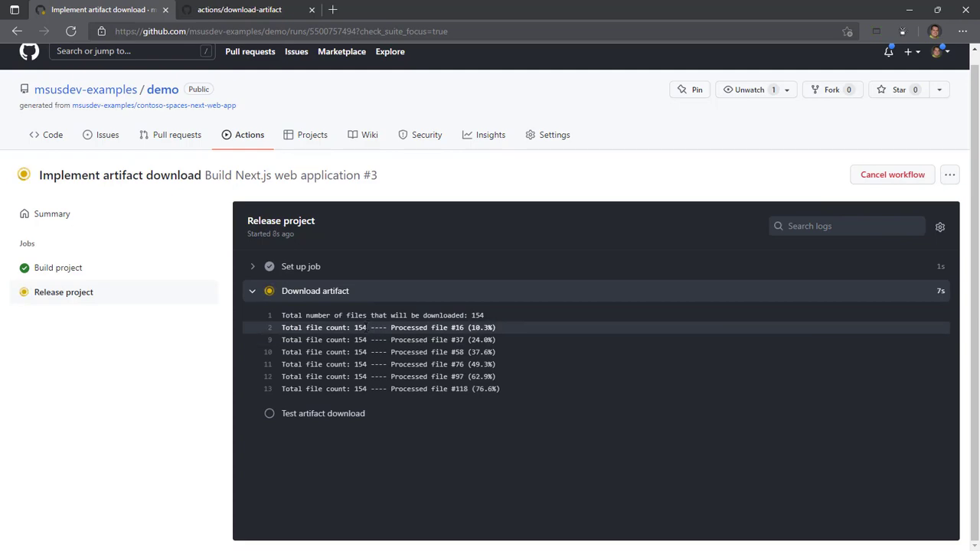
Step: Follow Release project's Download artifact and Test artifact download steps to completion
scroll("down", 3)
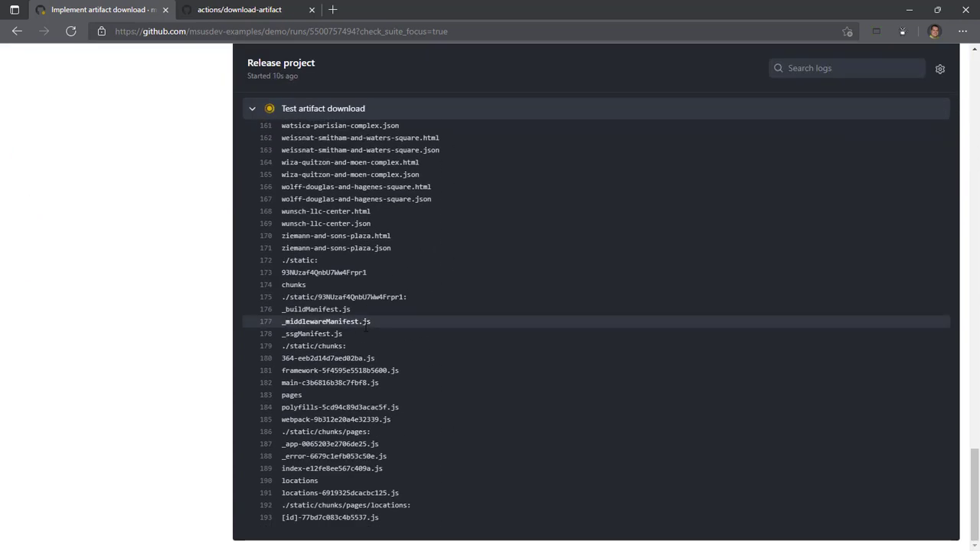
left_click(251, 107)
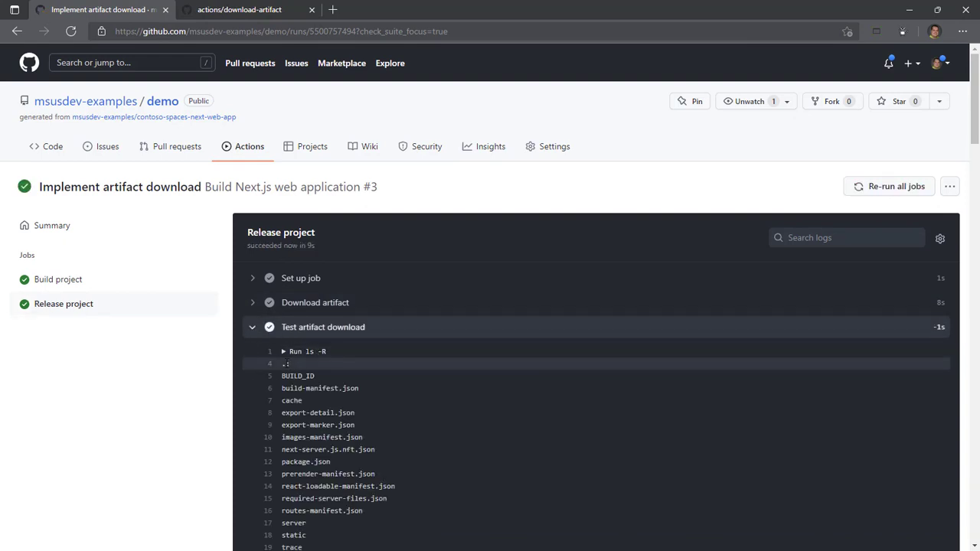
scroll("down", 3)
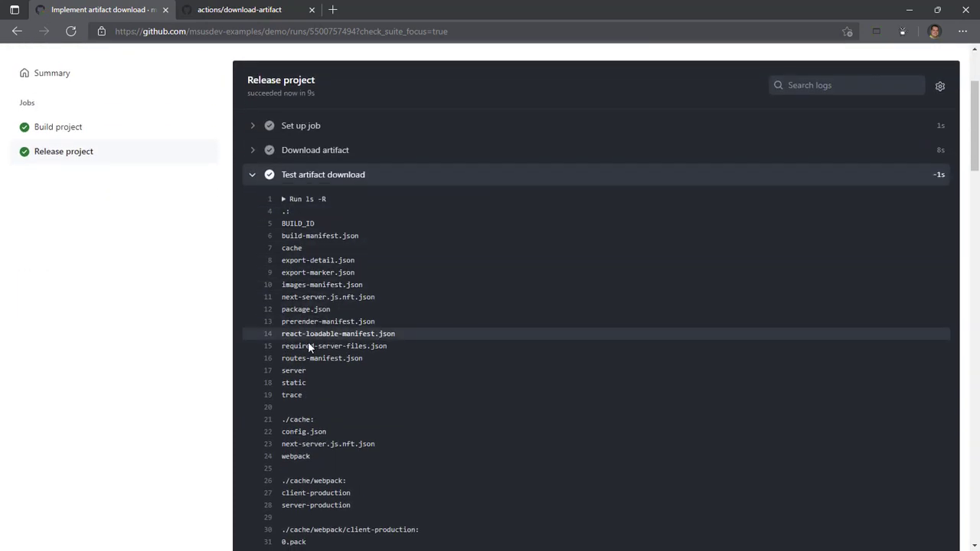
scroll("down", 3)
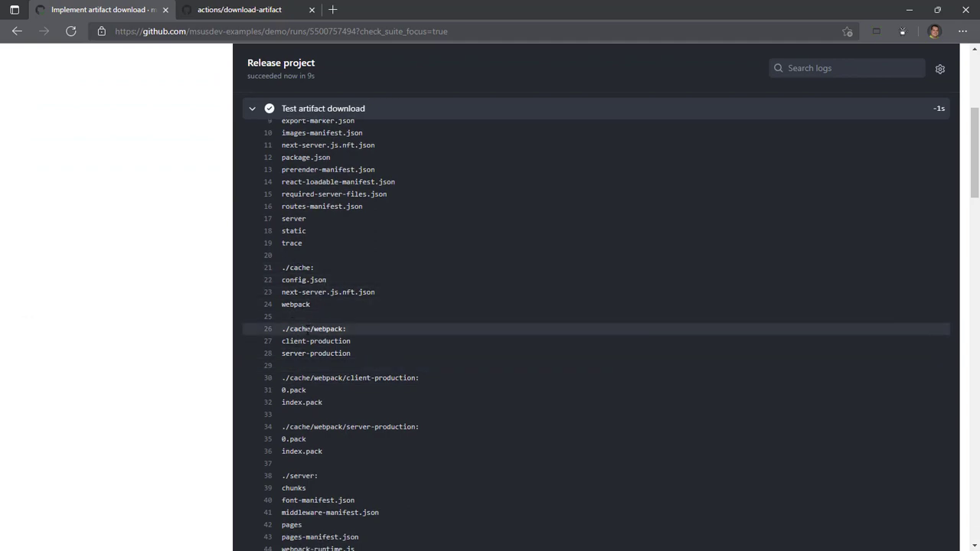
scroll("down", 3)
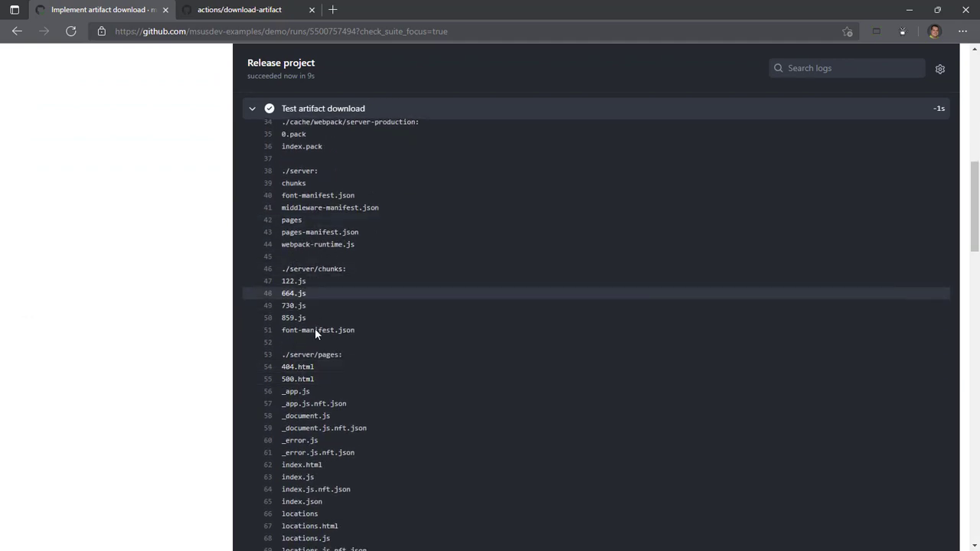
scroll("down", 3)
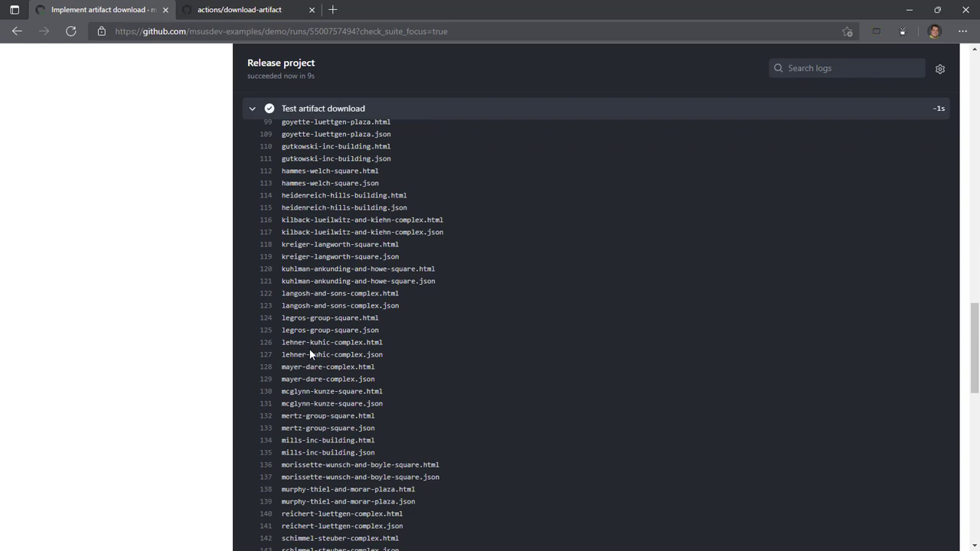
scroll("down", 3)
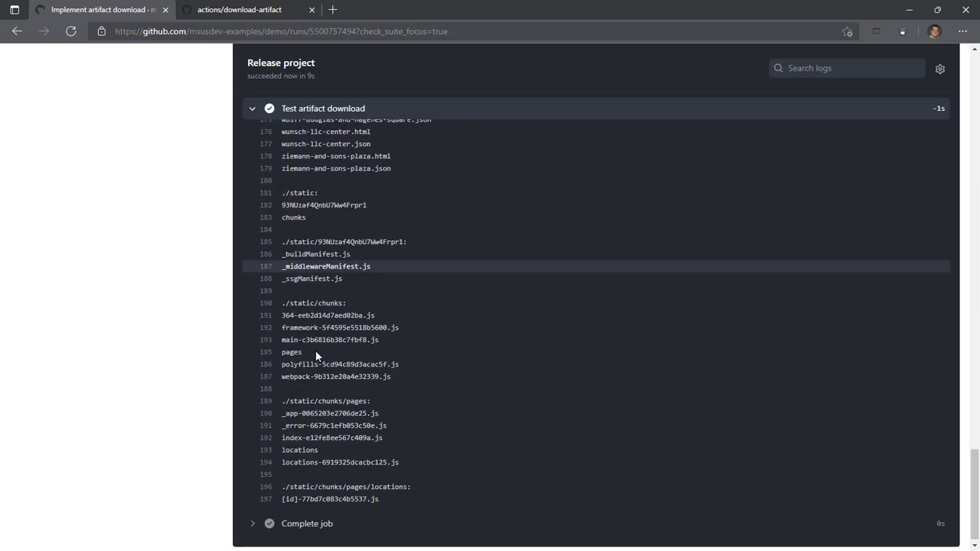
scroll("up", 3)
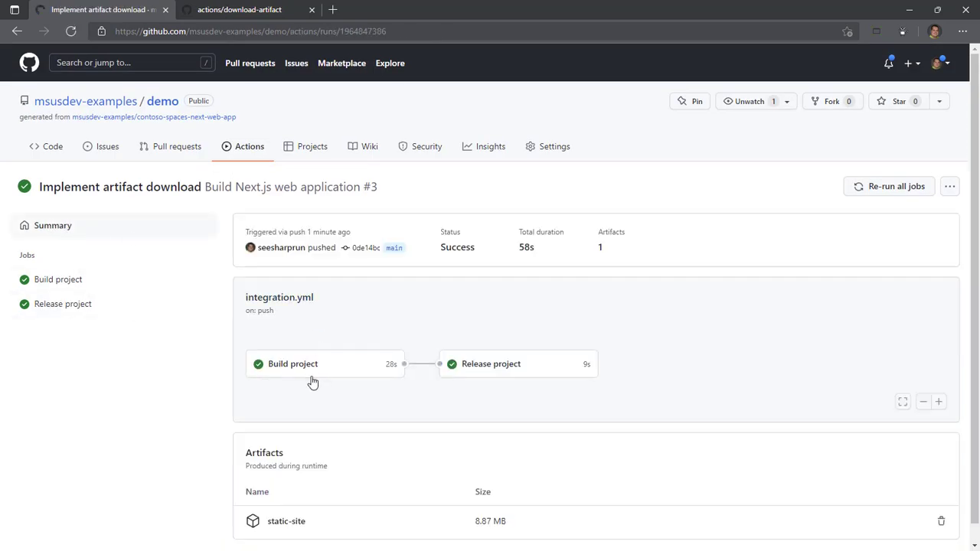
mouse_move(469, 383)
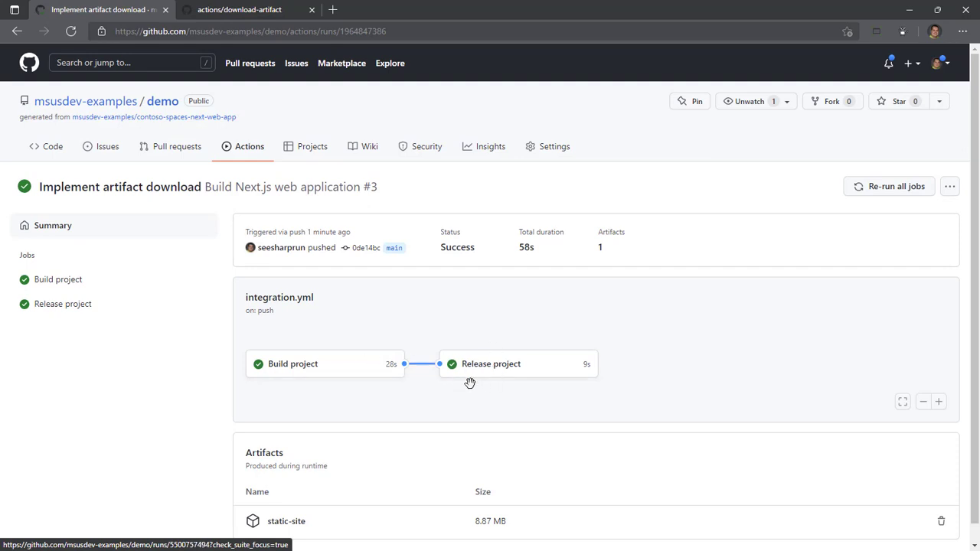
mouse_move(359, 367)
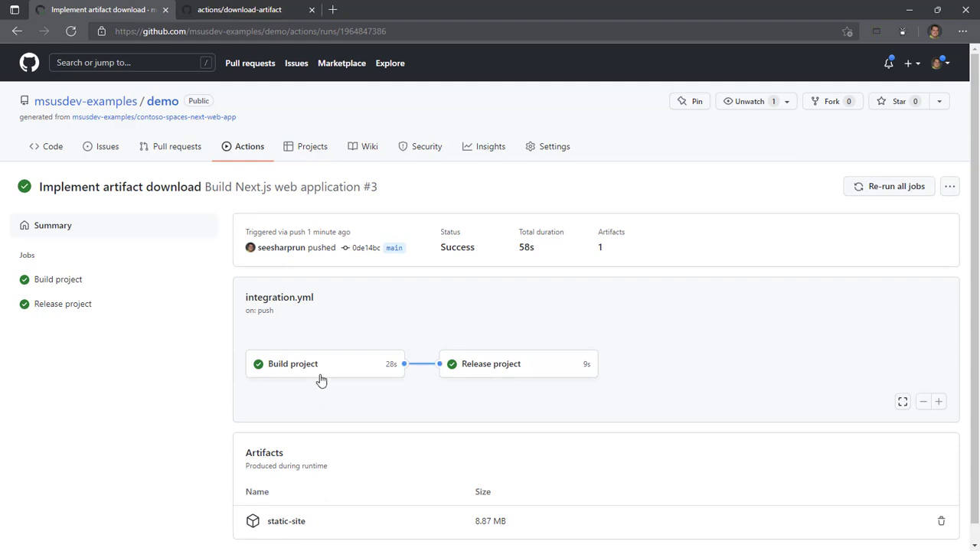
mouse_move(325, 381)
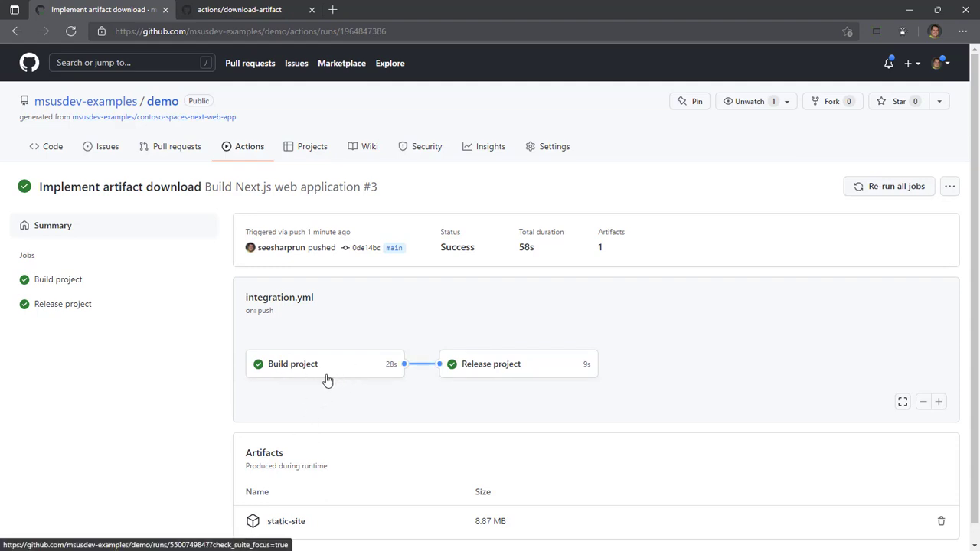
mouse_move(313, 420)
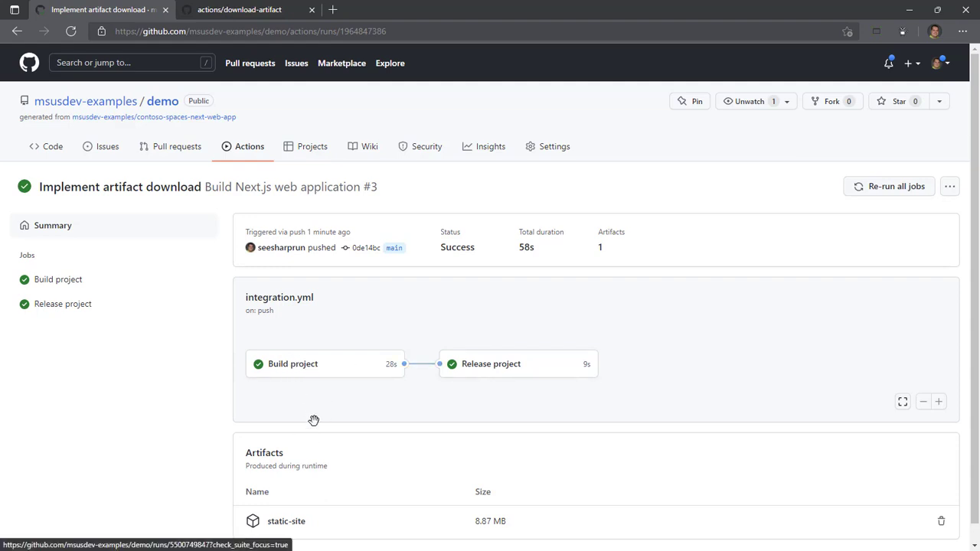